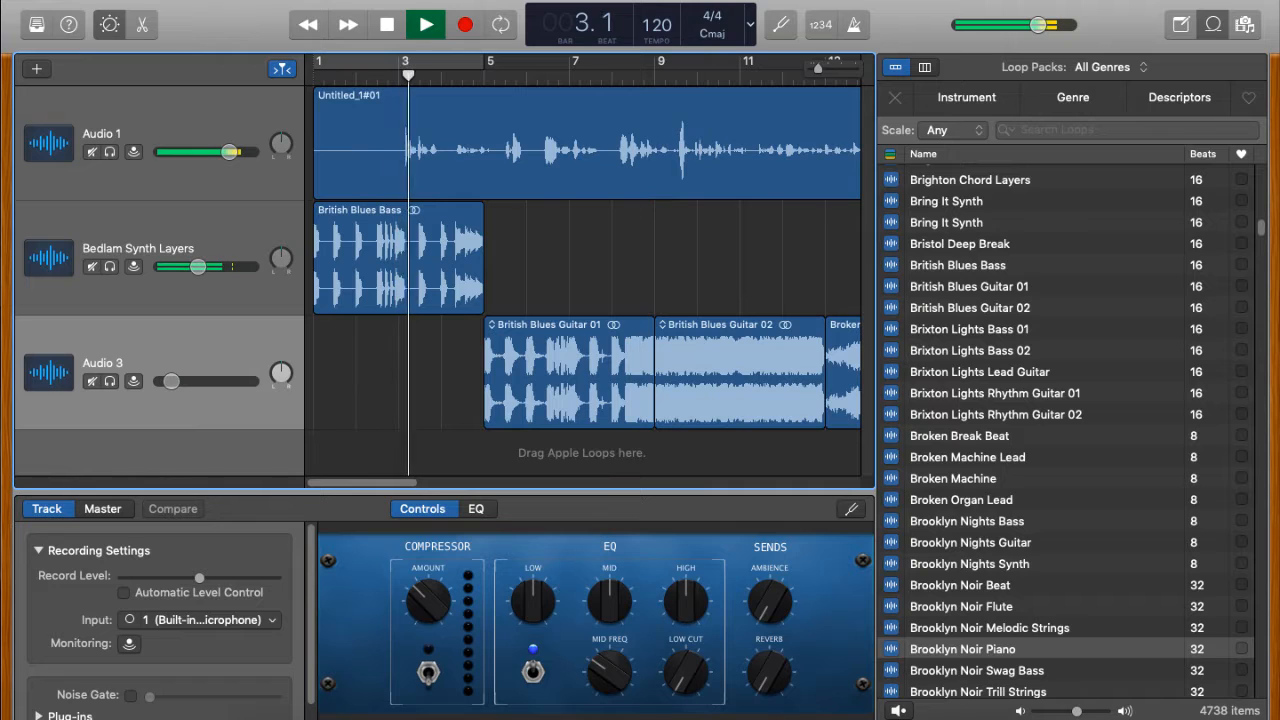
pyautogui.click(424, 24)
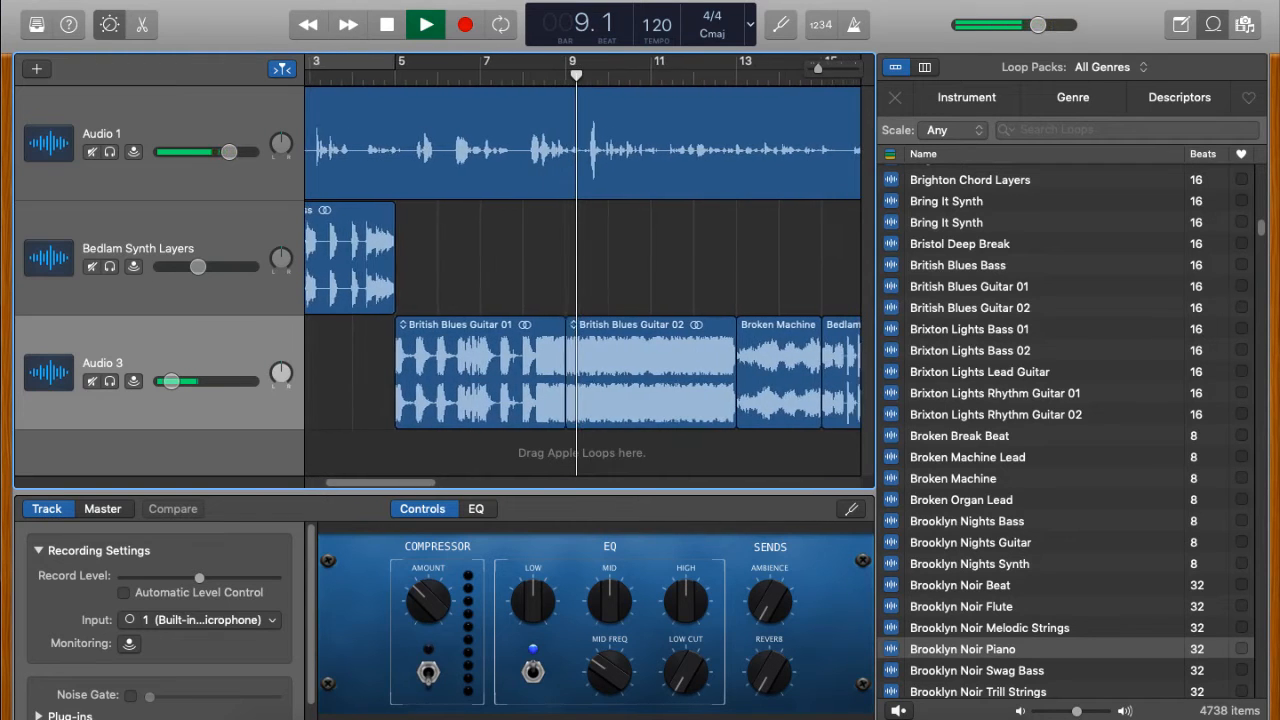
pyautogui.click(424, 24)
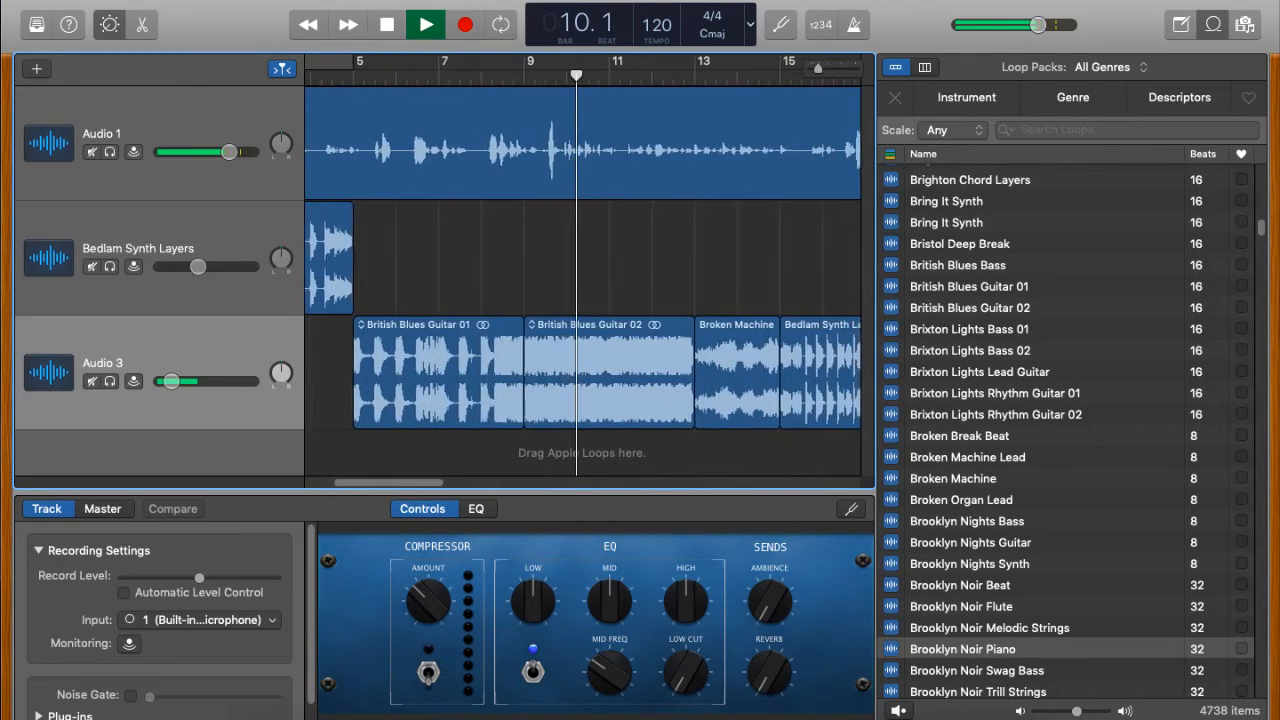